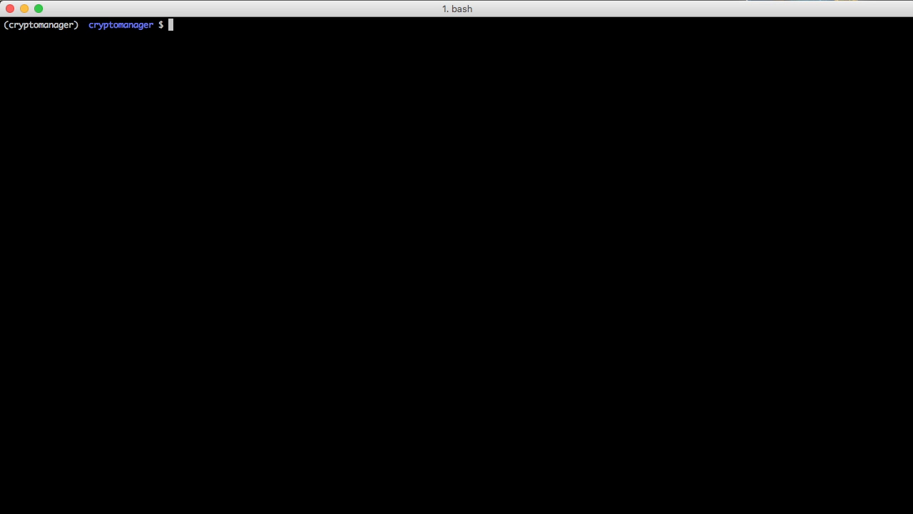
Step: Prepare the command vim templates/base.html at the bash prompt without running it
type("vim templates/base.html")
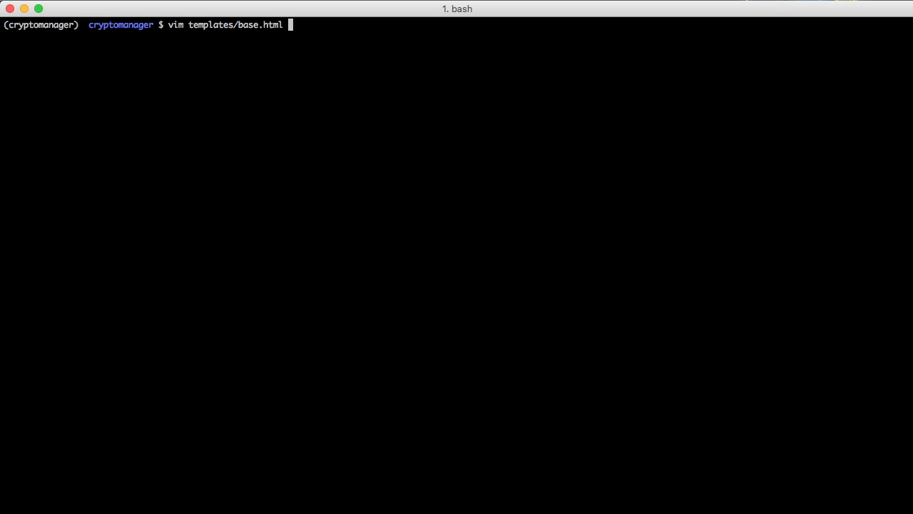
Step: Review base.html's navbar login, logout and username links through to the end, then stage :qall
key("Return")
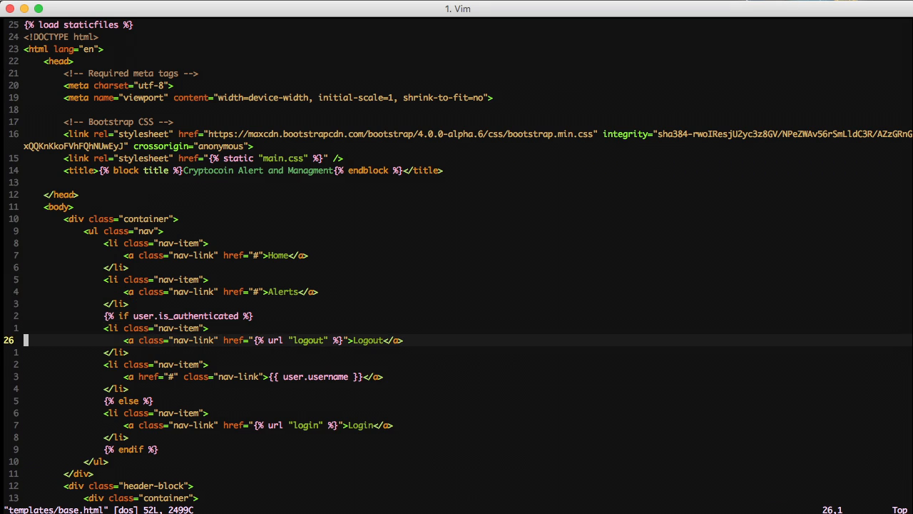
key("k")
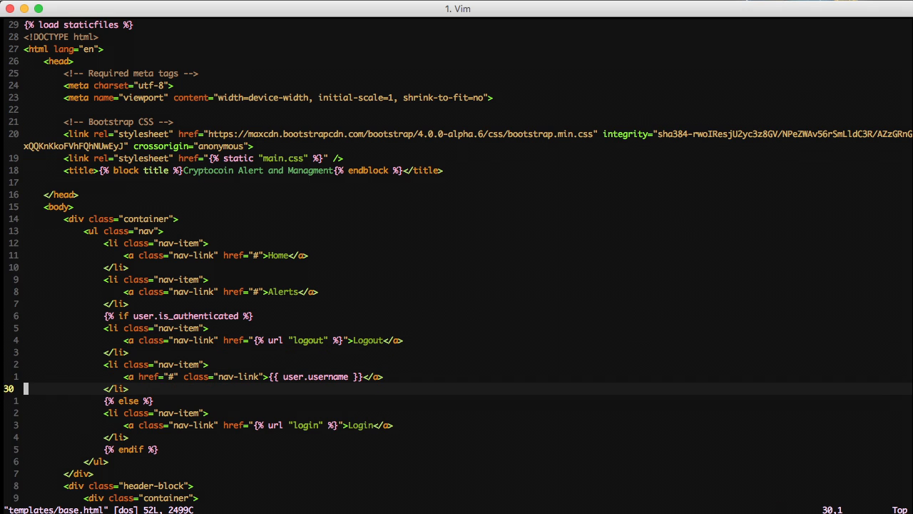
scroll("down", 3)
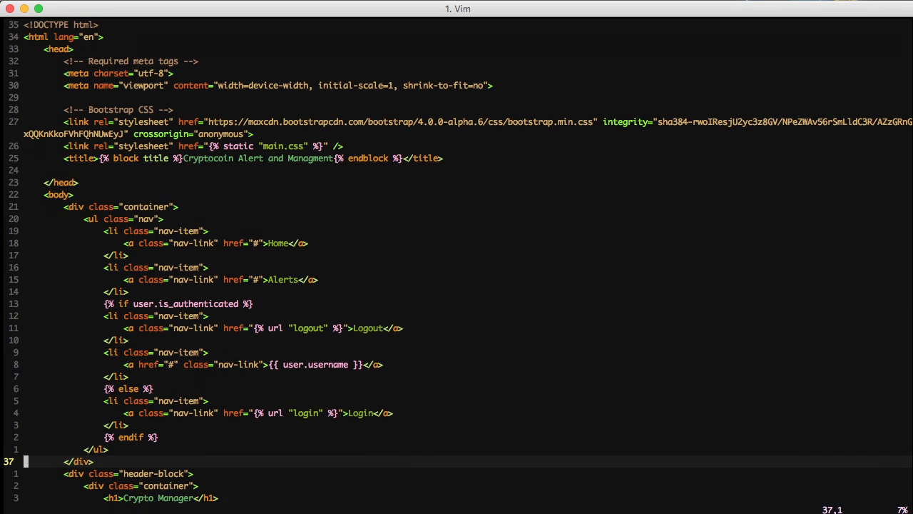
scroll("down", 3)
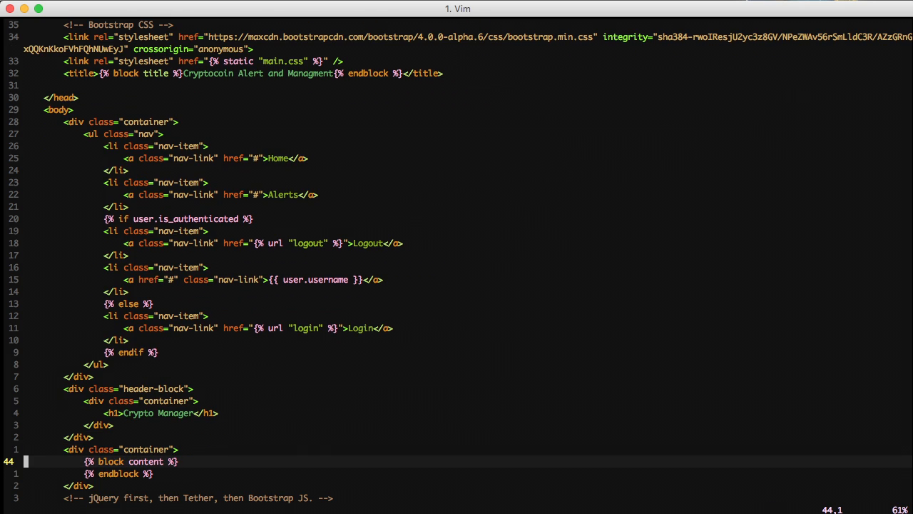
scroll("down", 3)
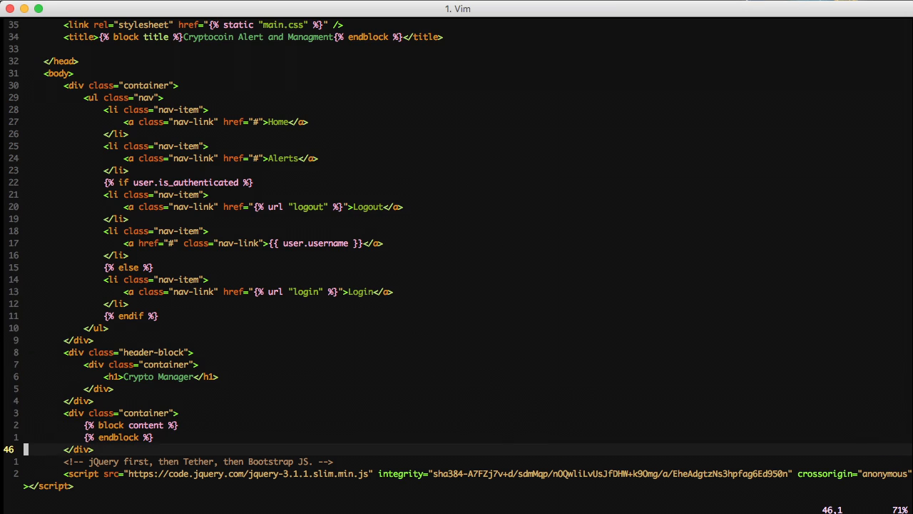
scroll("down", 3)
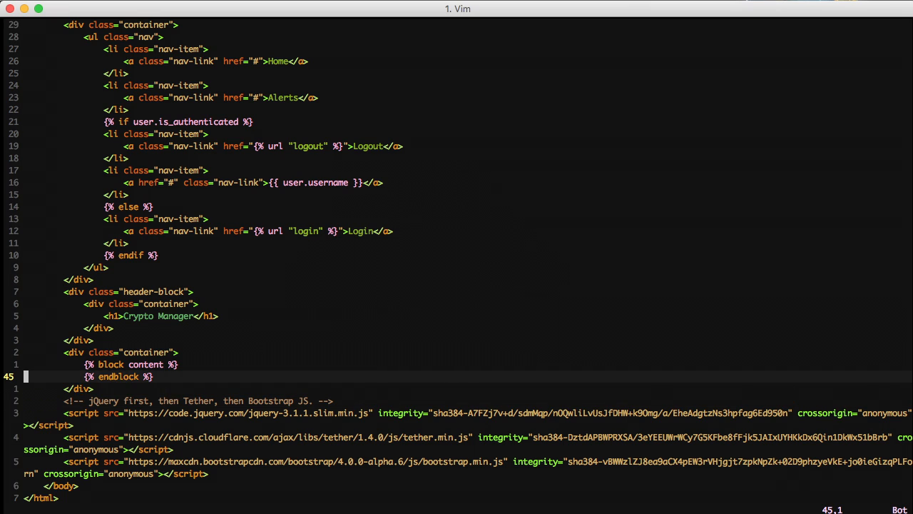
type(":qall")
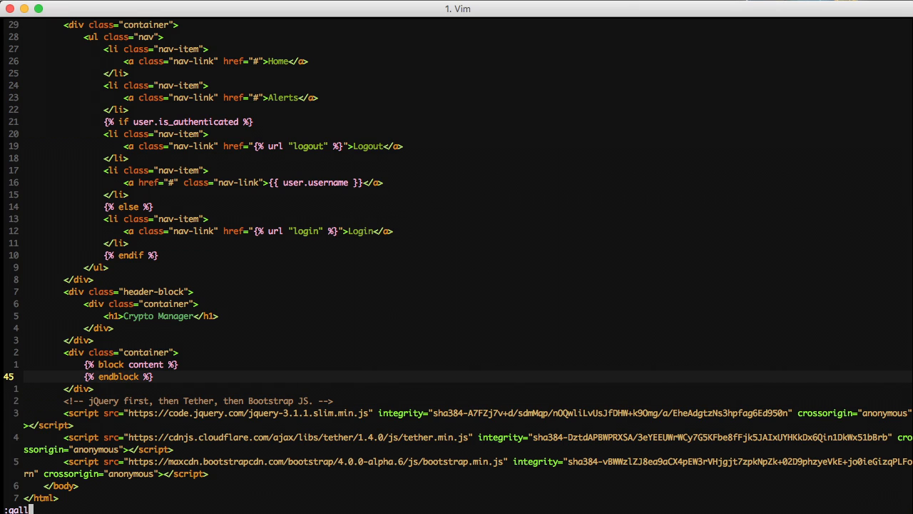
Step: Return to the shell and create the accounts Django app with ./manage.py startapp
key("Return")
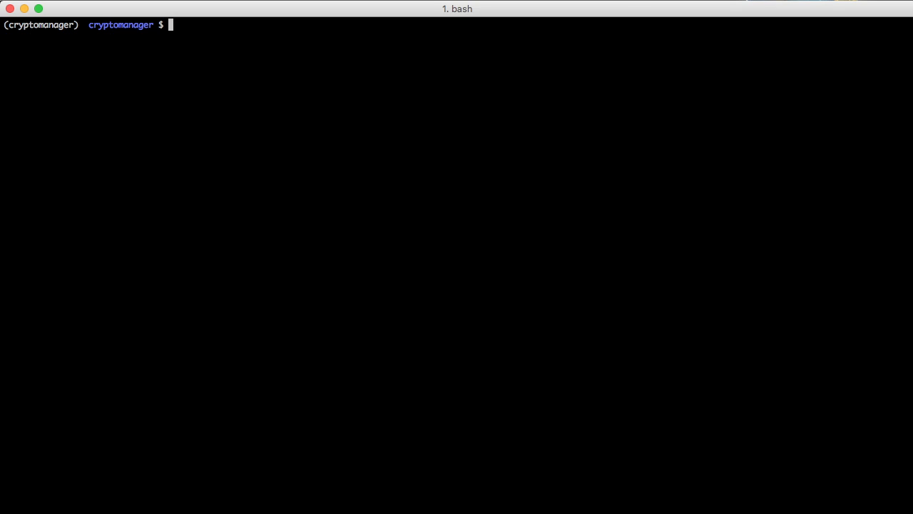
type("./manage.py")
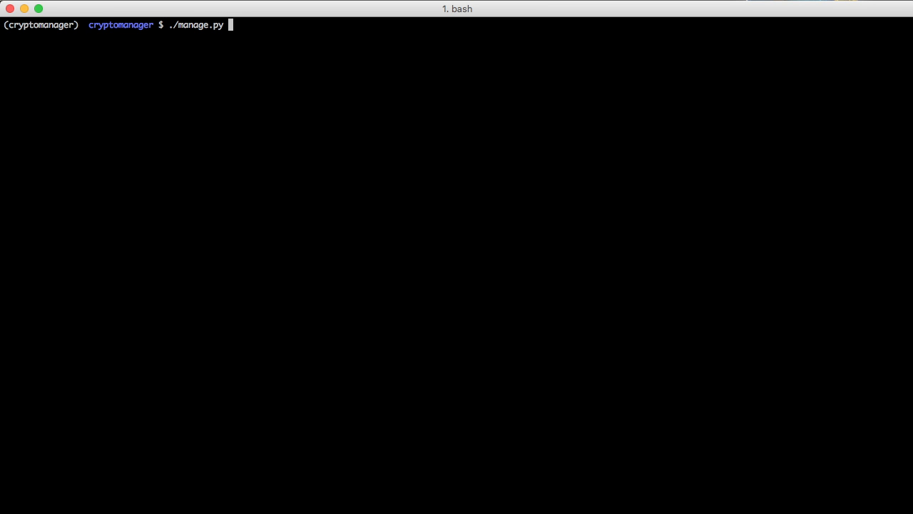
type("startapp account")
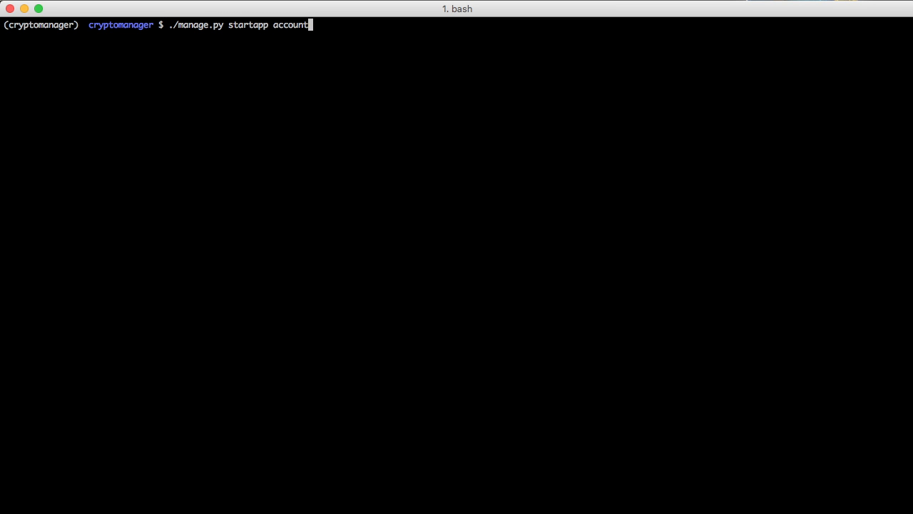
key("Return")
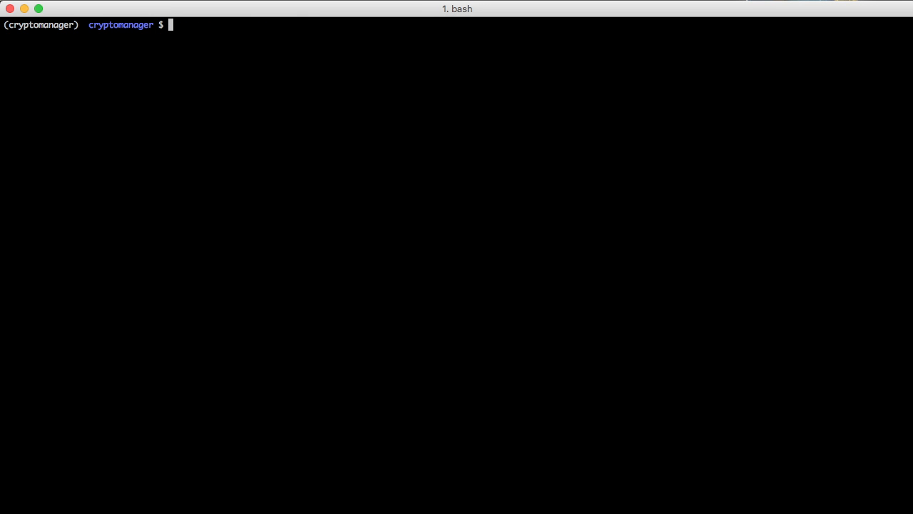
Step: Make the accounts/templates/accounts directory with mkdir -p and begin the next vim command
type("mkdir -")
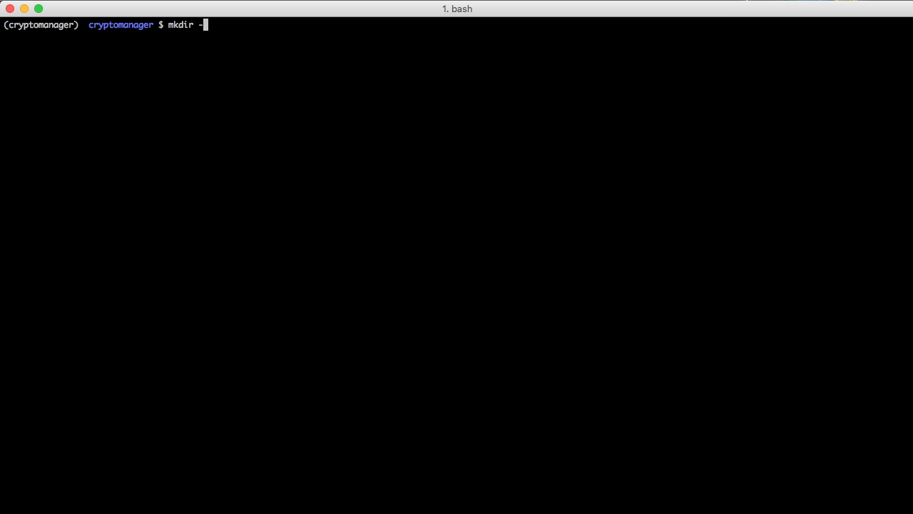
type("p accounts/template")
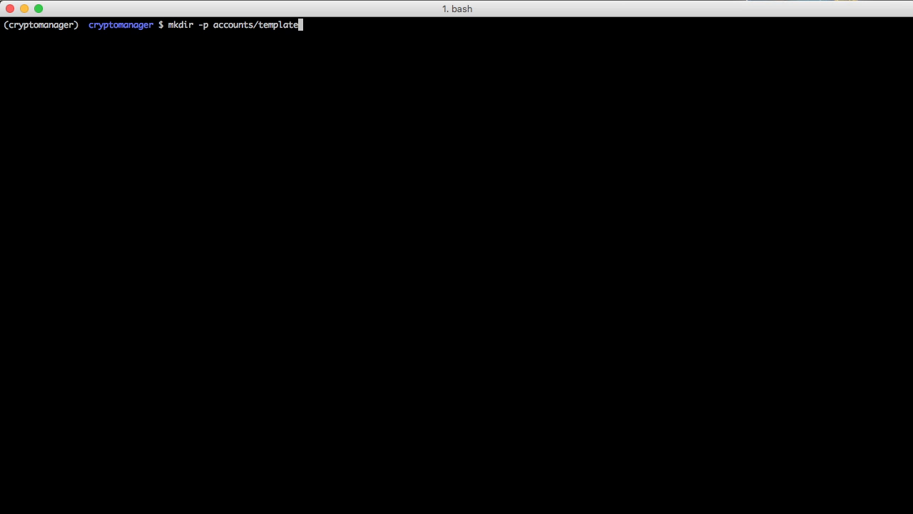
key("Return")
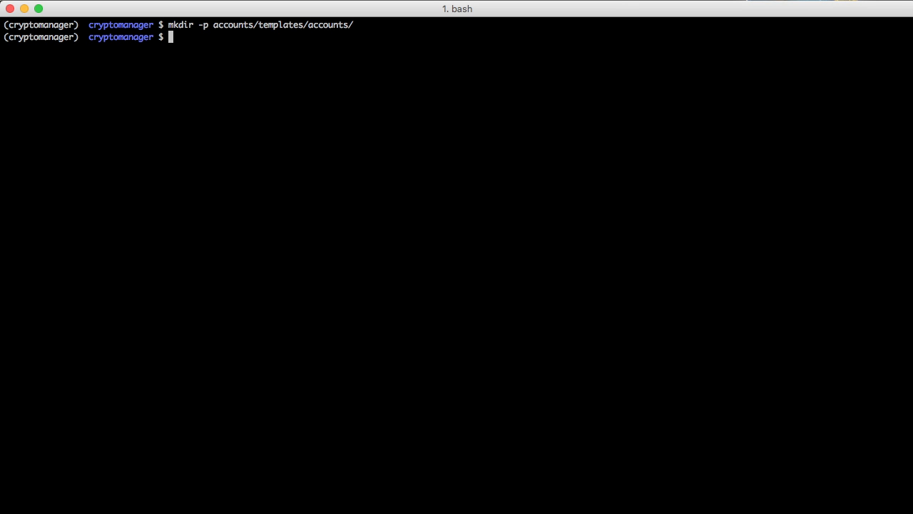
type("vim")
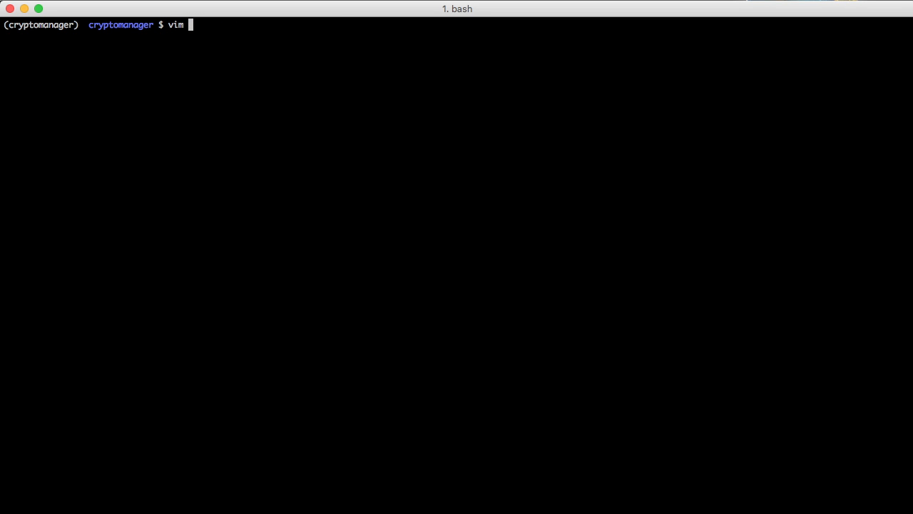
Step: Add url(r'^', include('accounts.urls')) to cryptomanager/urls.py urlpatterns
type("cryptomanager/")
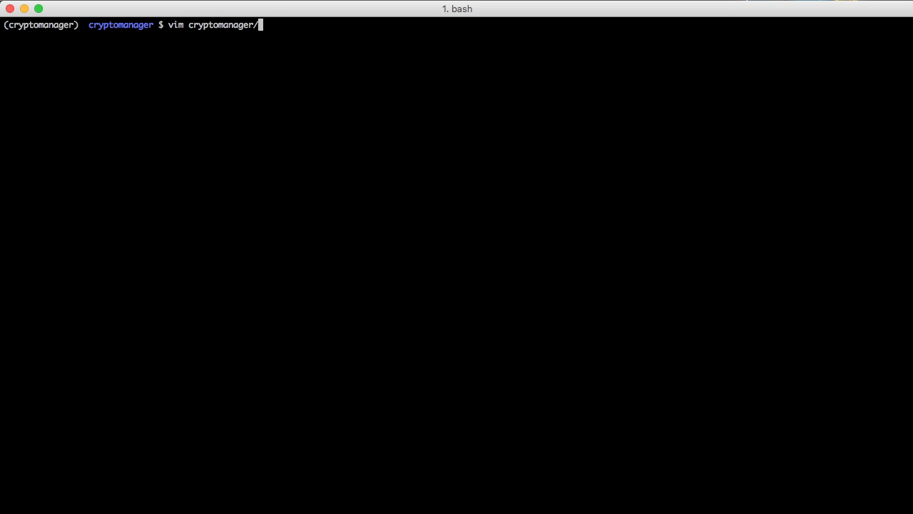
key("Return")
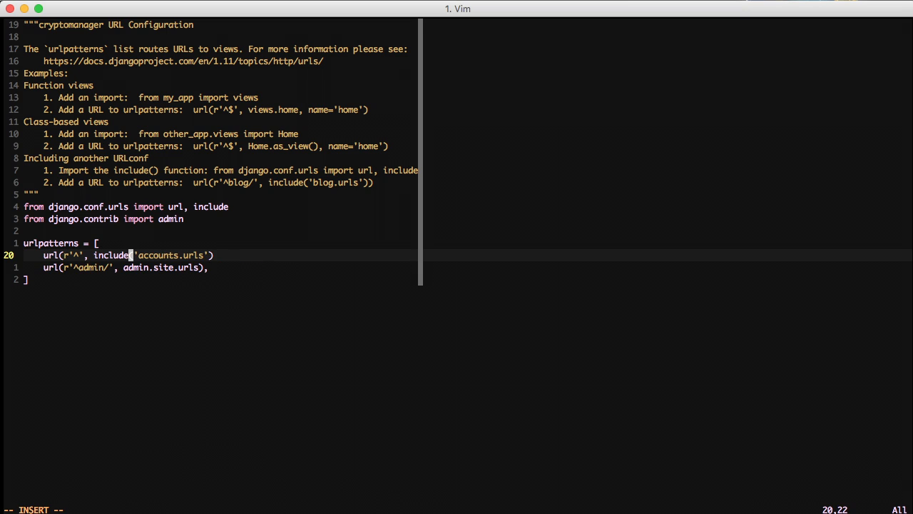
type("('accounts.urls')")
type("vim")
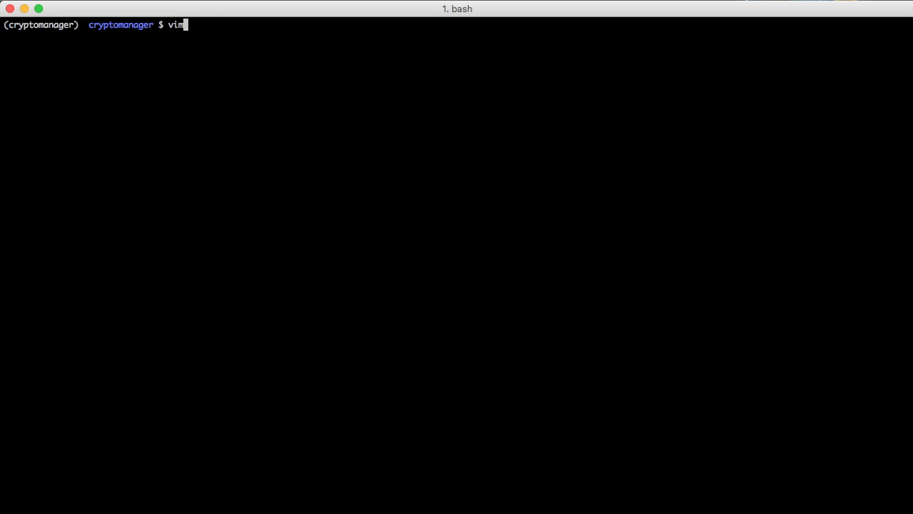
Step: Start accounts/urls.py with url, reverse_lazy and auth view imports and an empty urlpatterns list
type("accounts/urls")
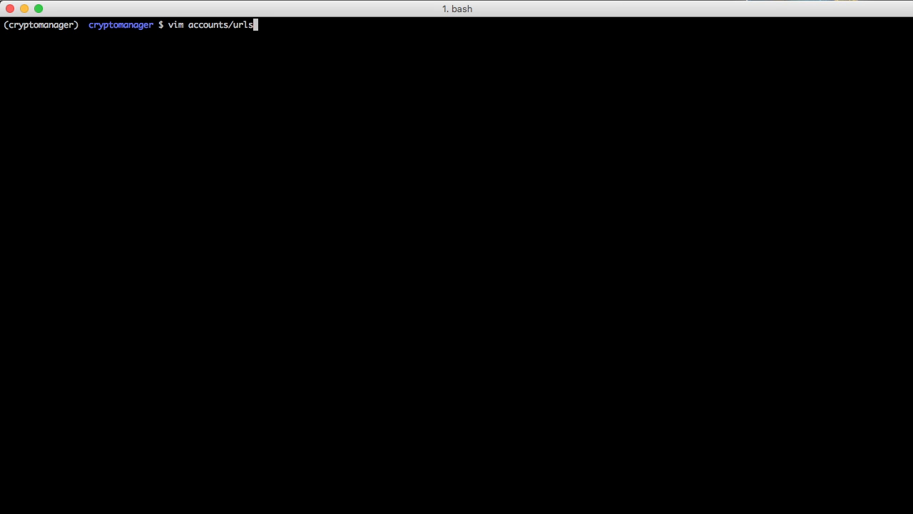
key("Return")
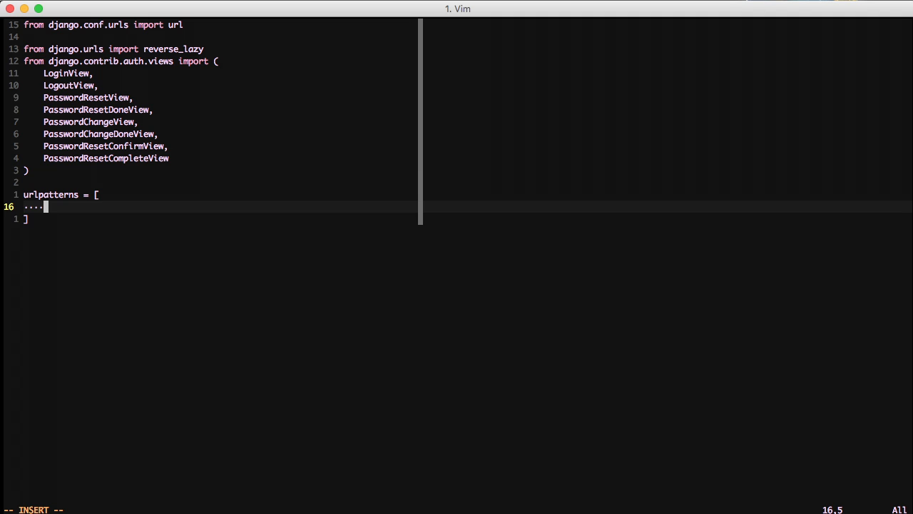
Step: Add the '^login/$' route using LoginView.as_view with template accounts/login.html, named 'login'
type("url(r")
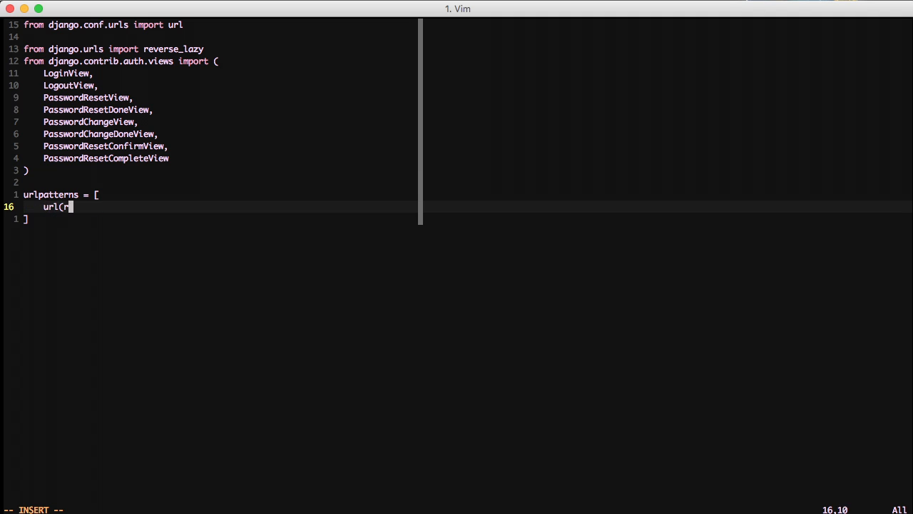
type("'^login/$', LoginView")
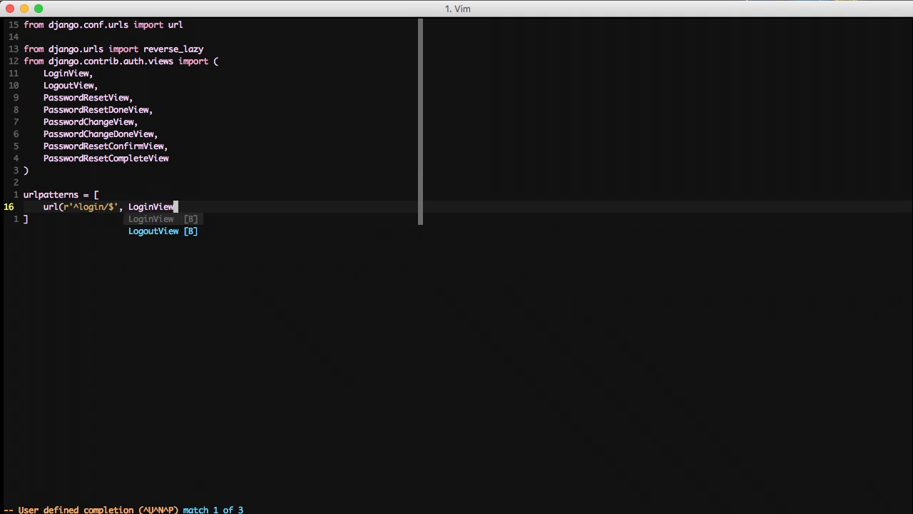
type(".as_view")
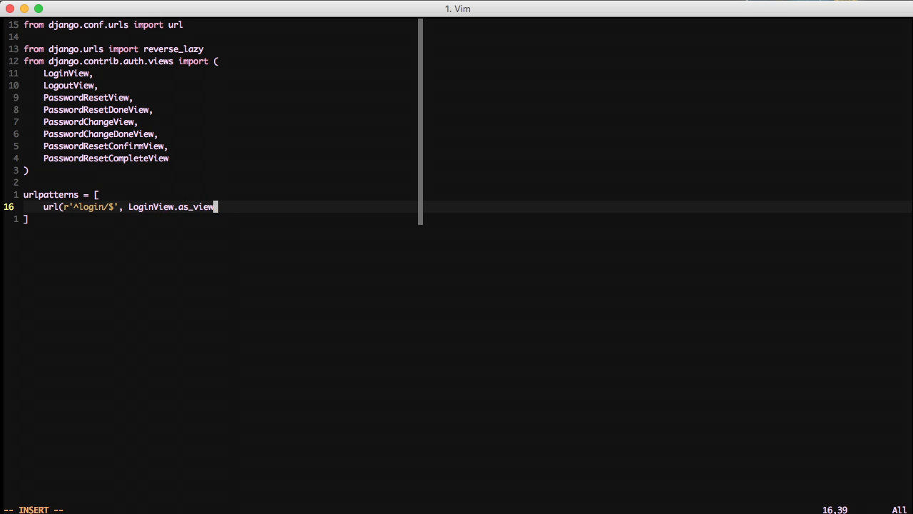
type("(template_name='accounts/")
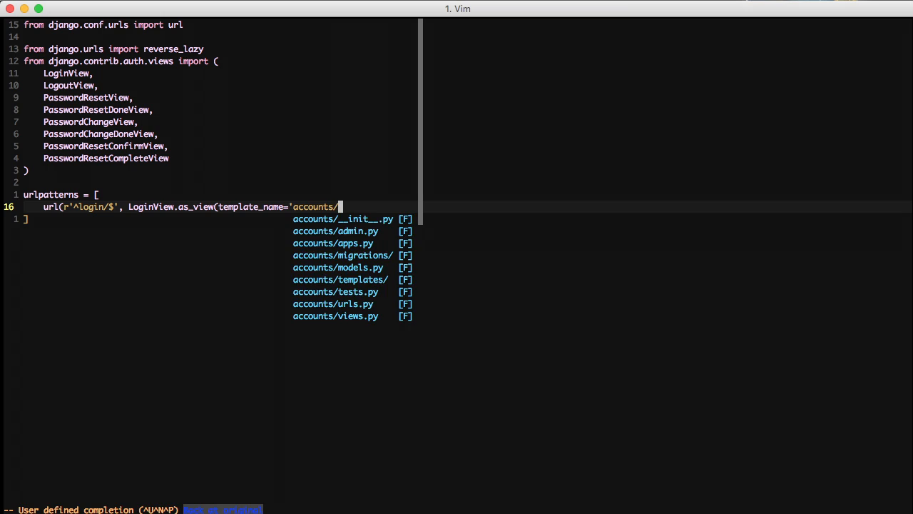
type("login.html')")
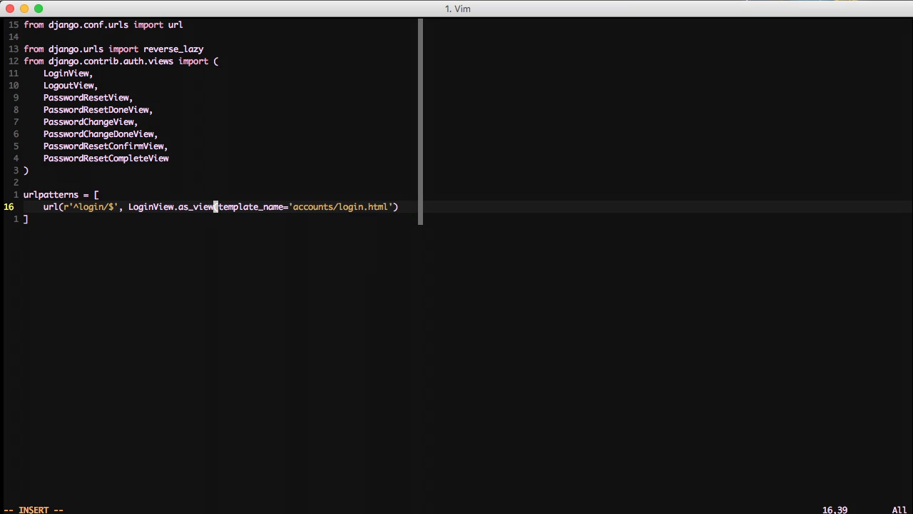
type(", name='login'),")
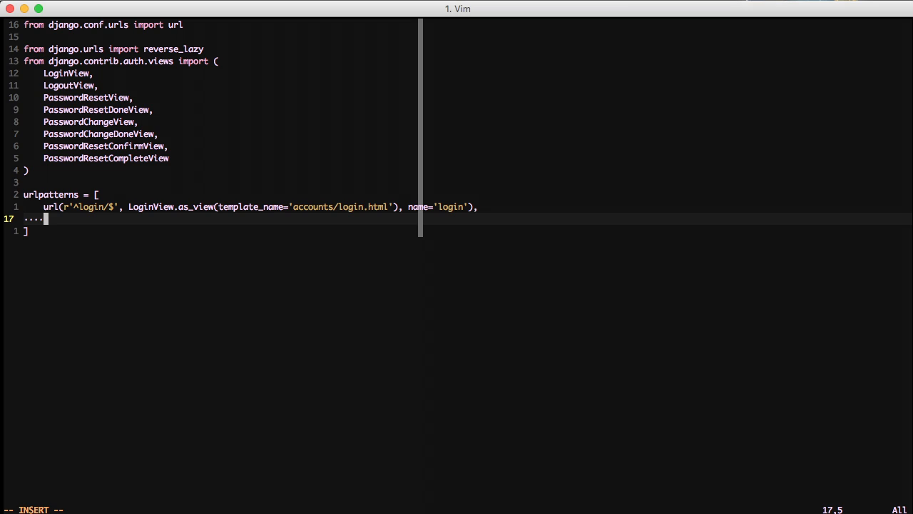
key("Escape")
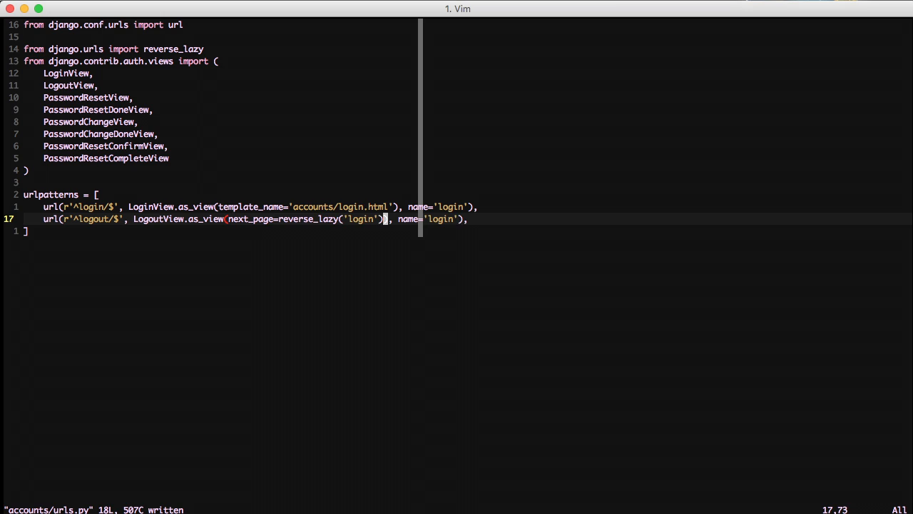
Step: Add the LogoutView route named 'logout' redirecting to login
type("logout")
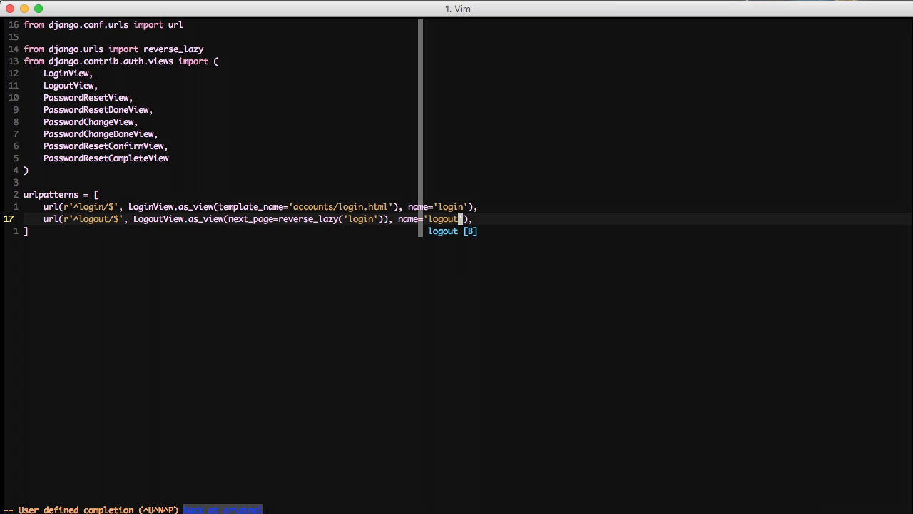
key("Escape")
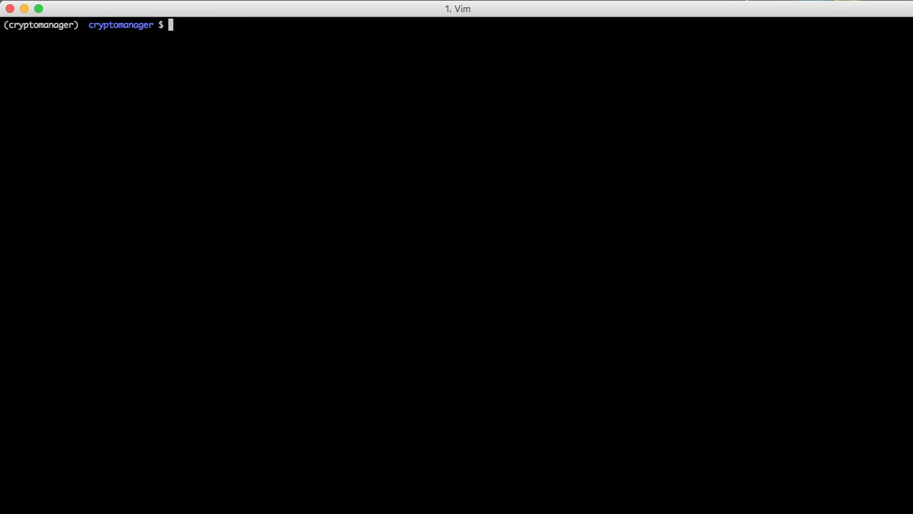
Step: In settings.py add 'accounts' to INSTALLED_APPS, set LOGIN_URL '/login/' and LOGIN_REDIRECT_URL '/', save and exit
type("vim cryptomanager/settings.py")
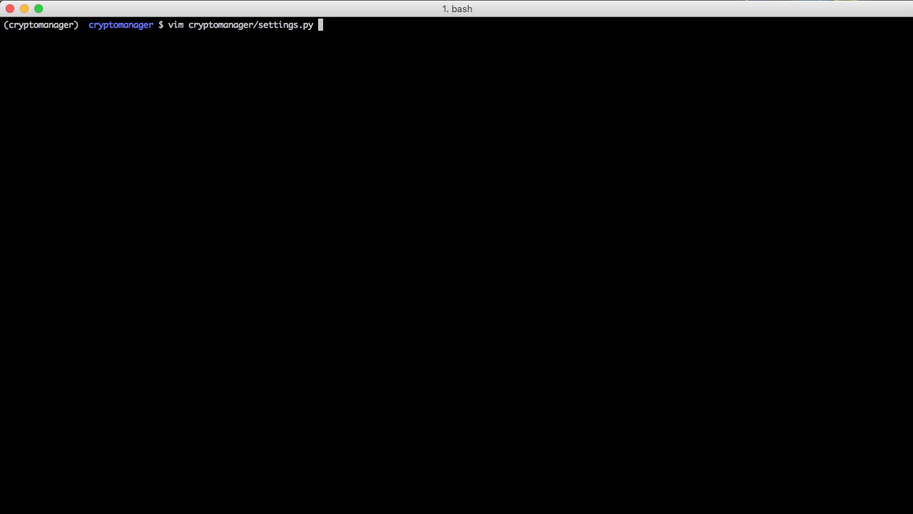
key("Return")
type("/INSTALLED")
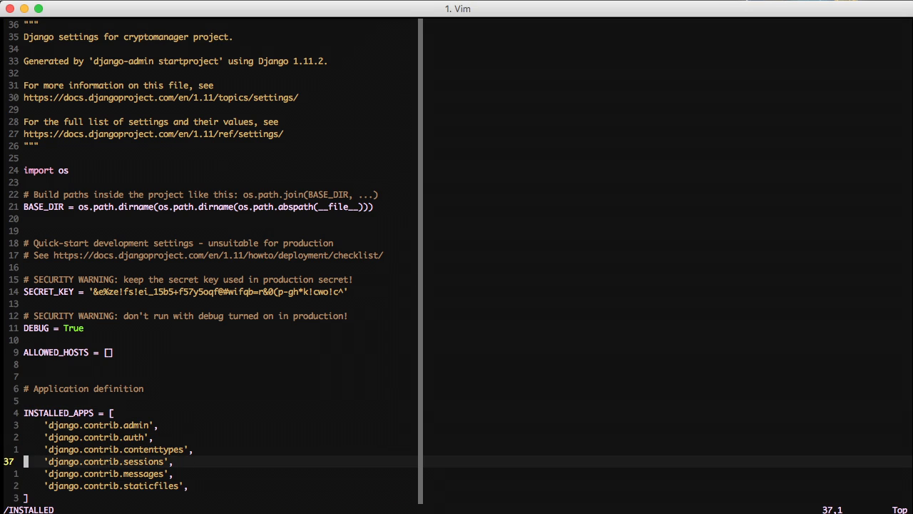
type("'accounts'")
type("LOGIN_REDIRECT_URL = '/")
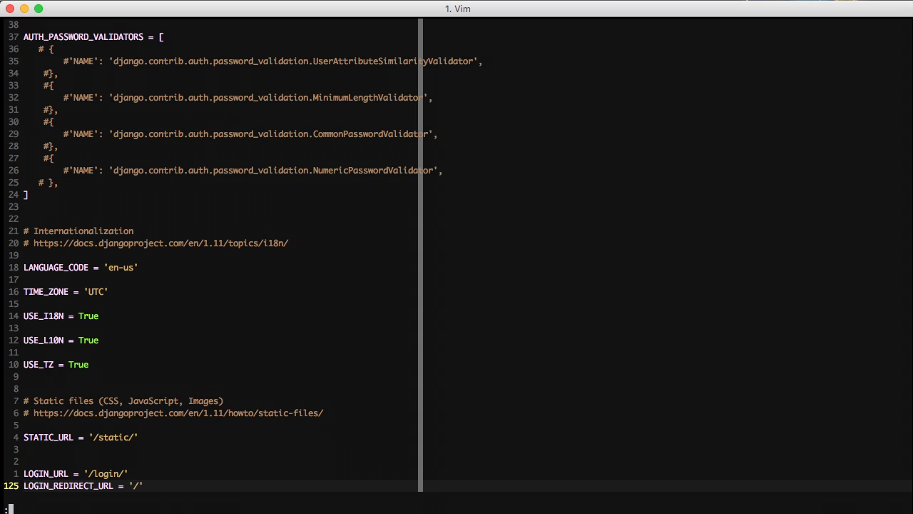
type("qall")
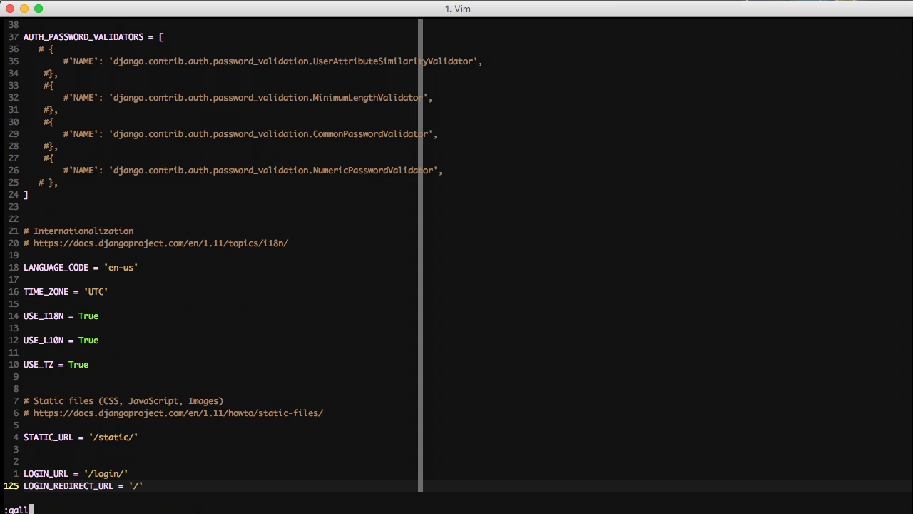
key("Return")
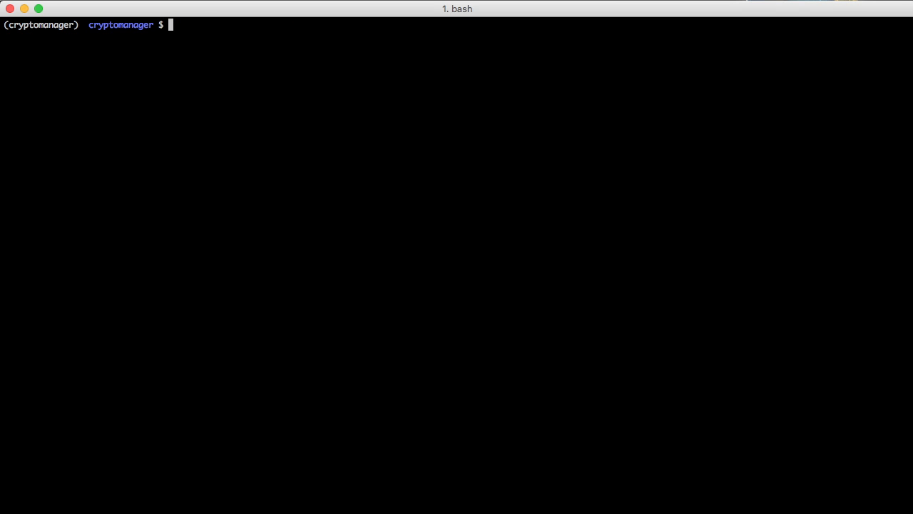
Step: Create accounts/templates/accounts/login.html extending "base.html"
type("vim")
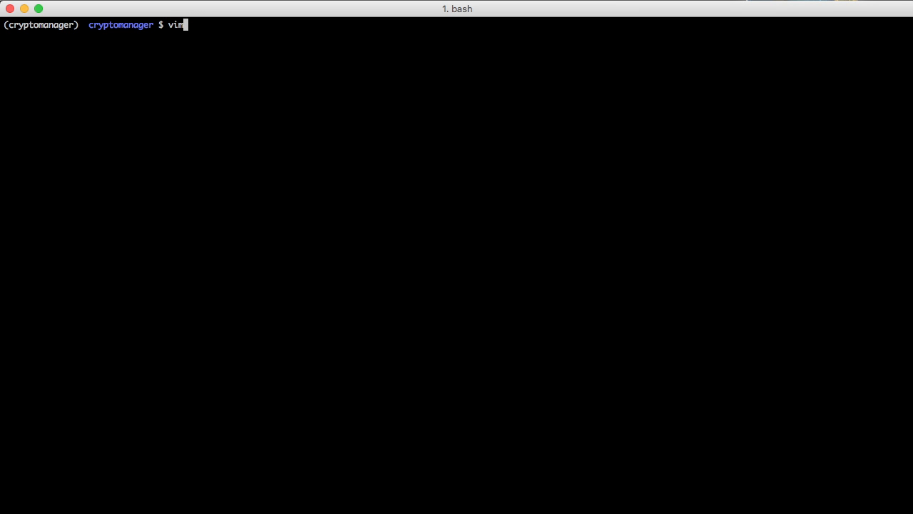
type("accounts/templates/accounts/l")
type("{%")
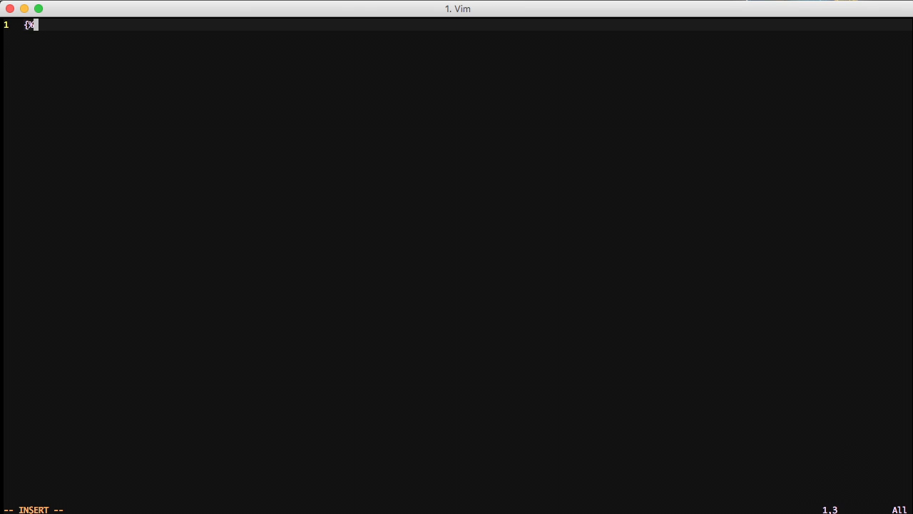
type("extends \"ba")
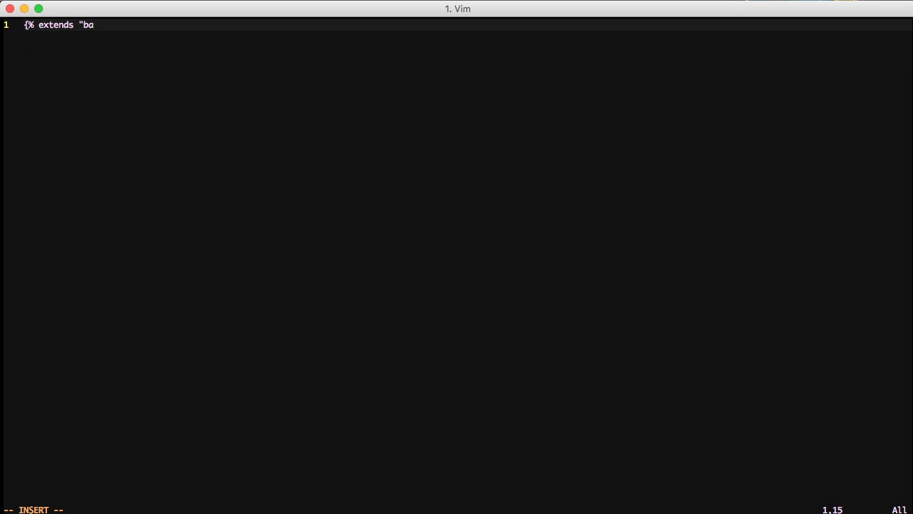
type("se.html\" %}")
type("{%")
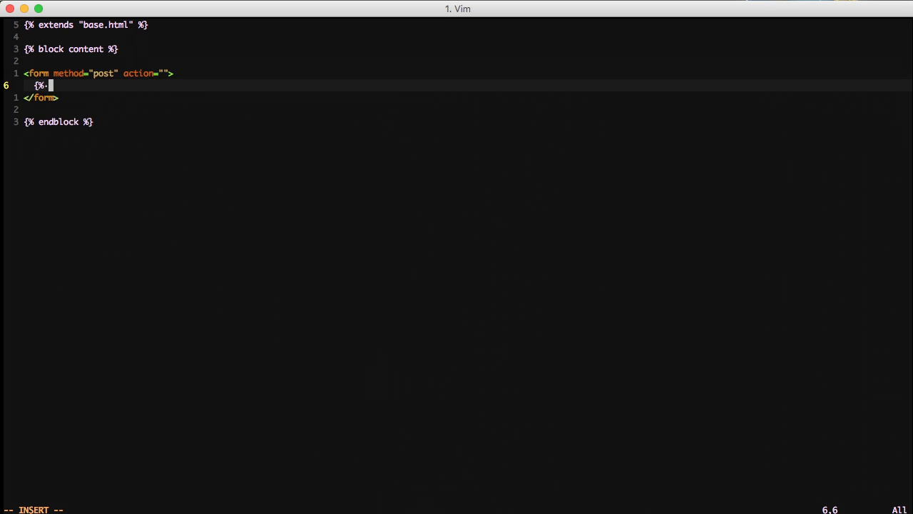
Step: Write the POST form with csrf_token, form.as_p and a submit input
type("csrf_token %}")
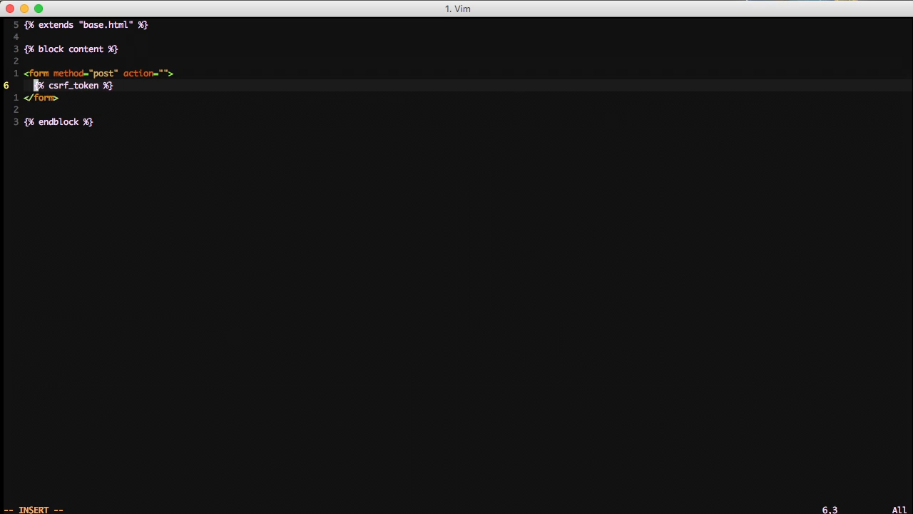
key("Return")
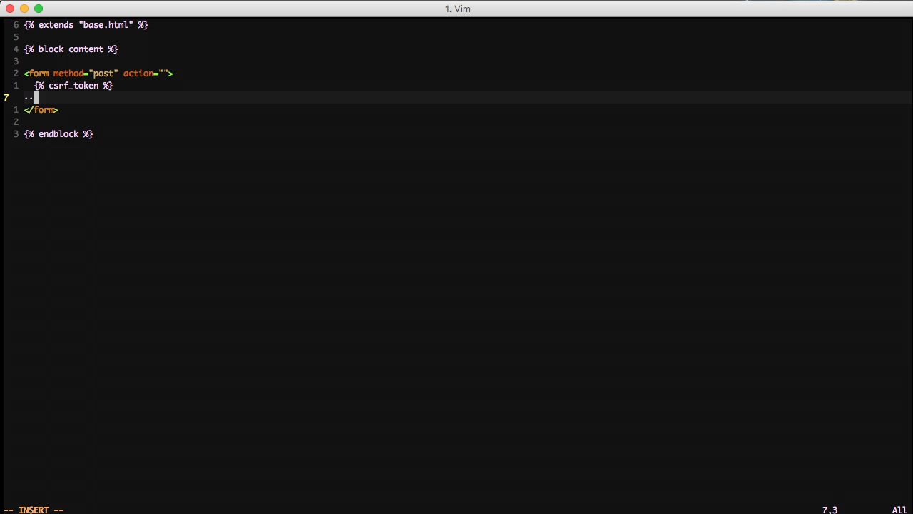
type("{{ form.as_p")
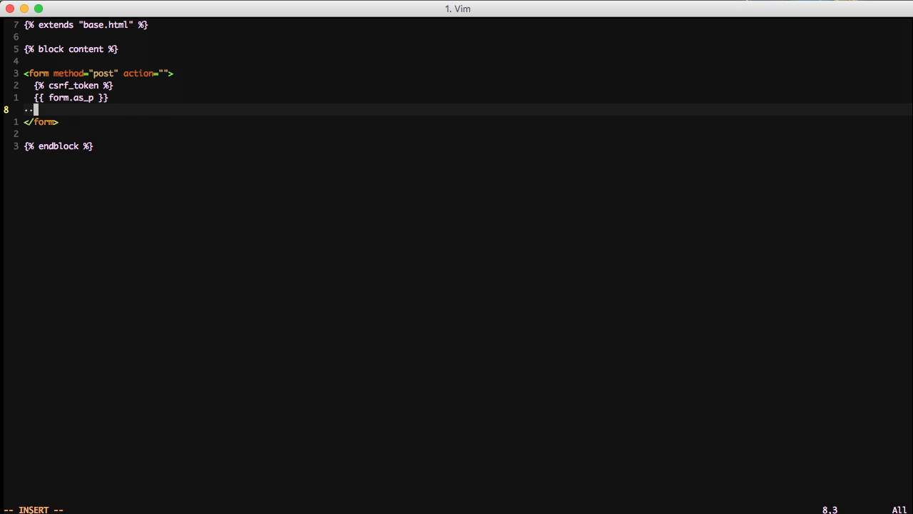
type("<input")
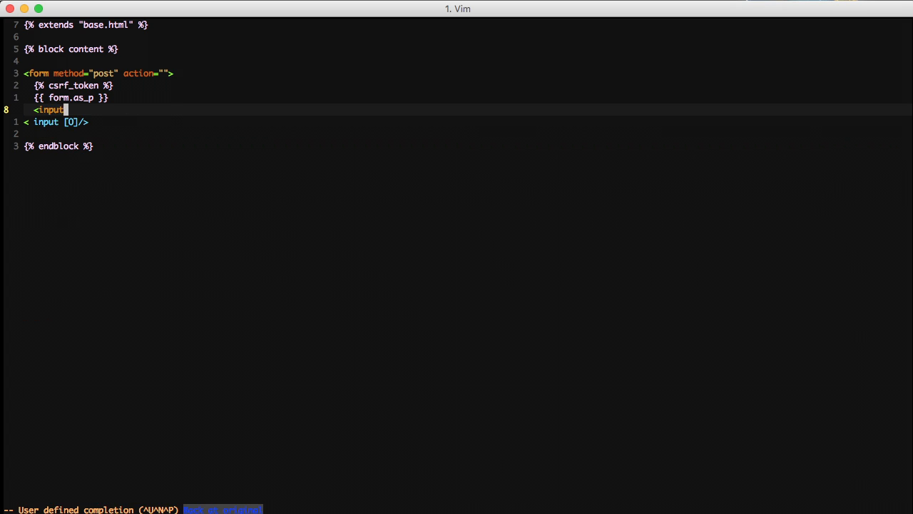
type("type=\"submit\" value")
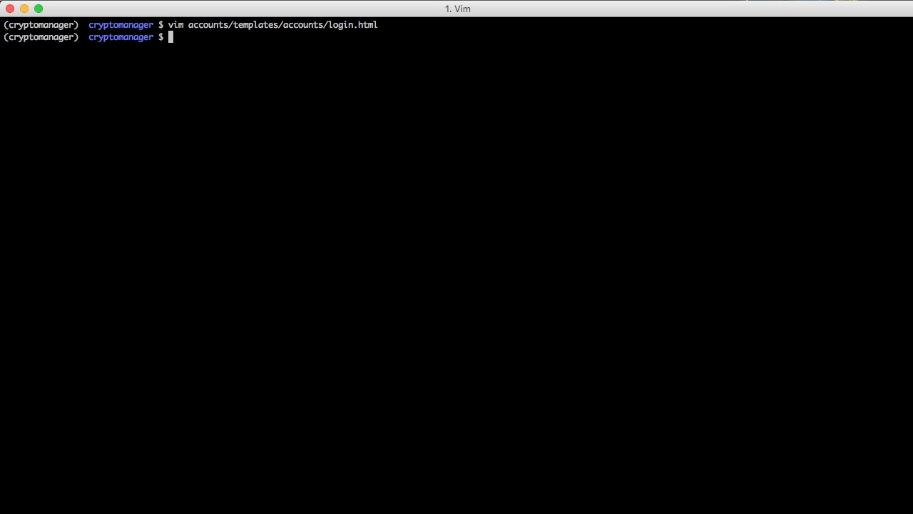
Step: Run ./manage.py createsuperuser to create an admin account
type("./manage.py crea")
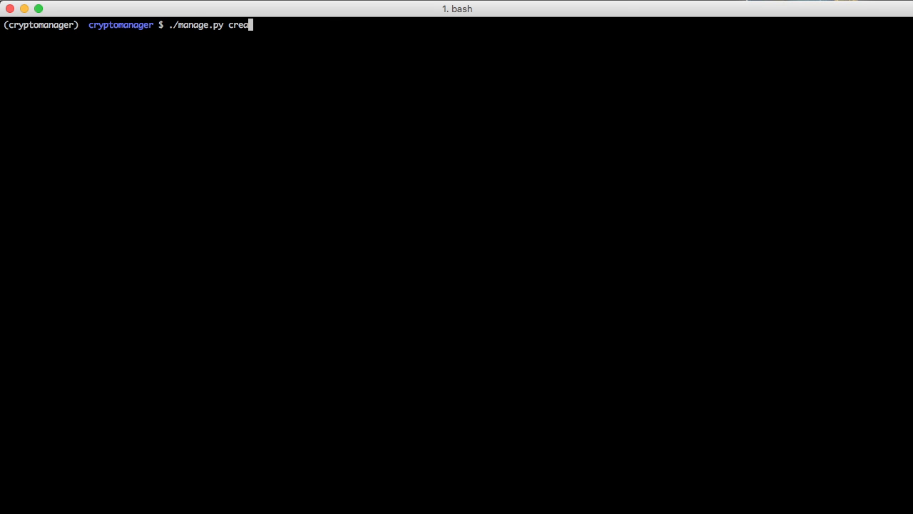
type("tesuperuser")
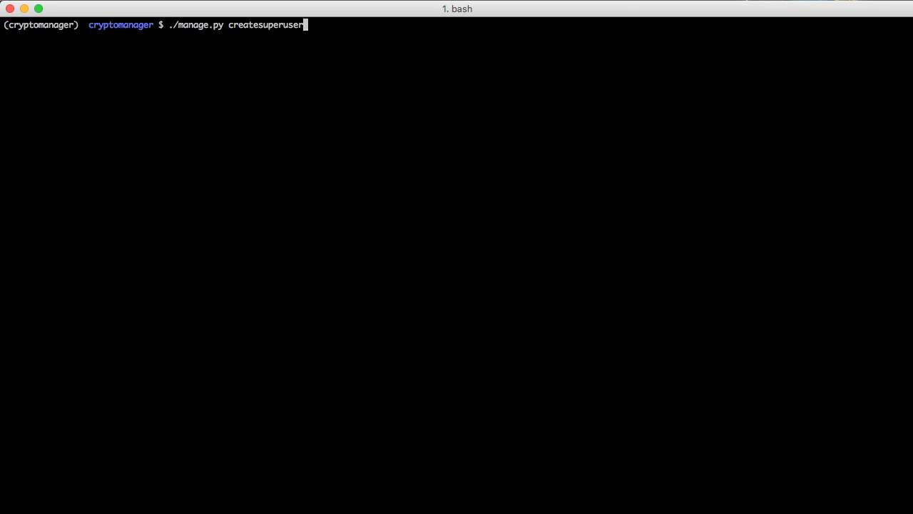
key("Return")
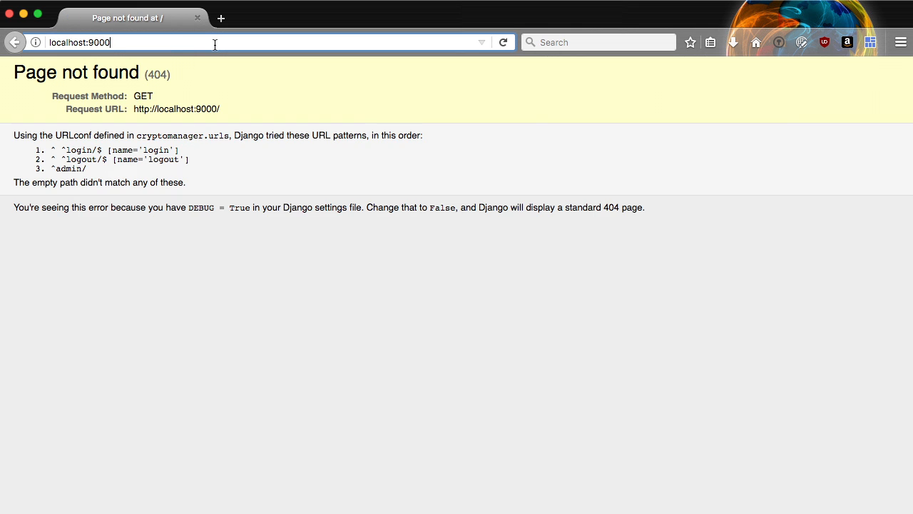
Step: Load localhost:9000/login in Firefox and sign in as superuser buddy
type("/lgi")
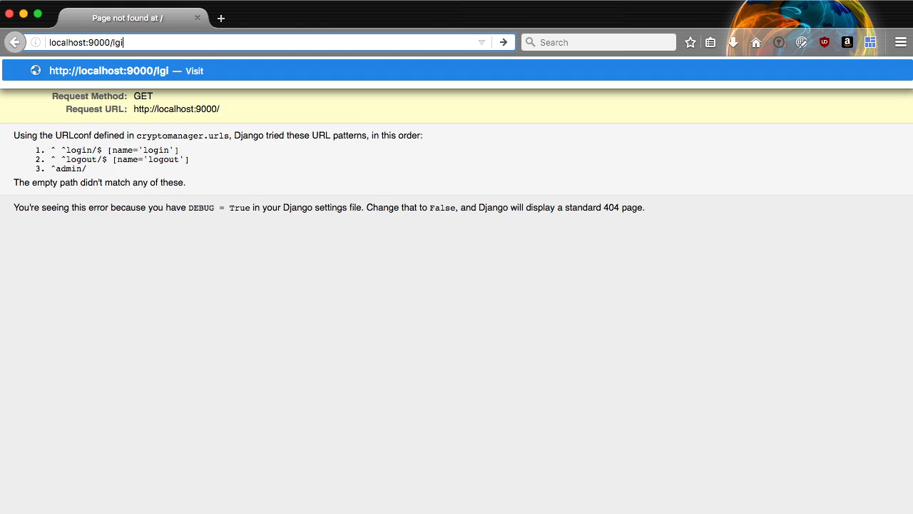
key("BackSpace")
type("ogin/")
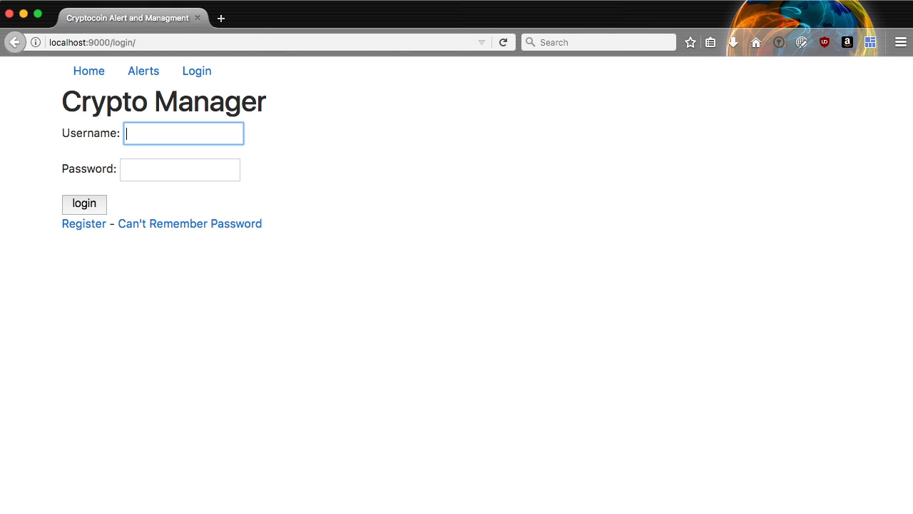
mouse_move(83, 69)
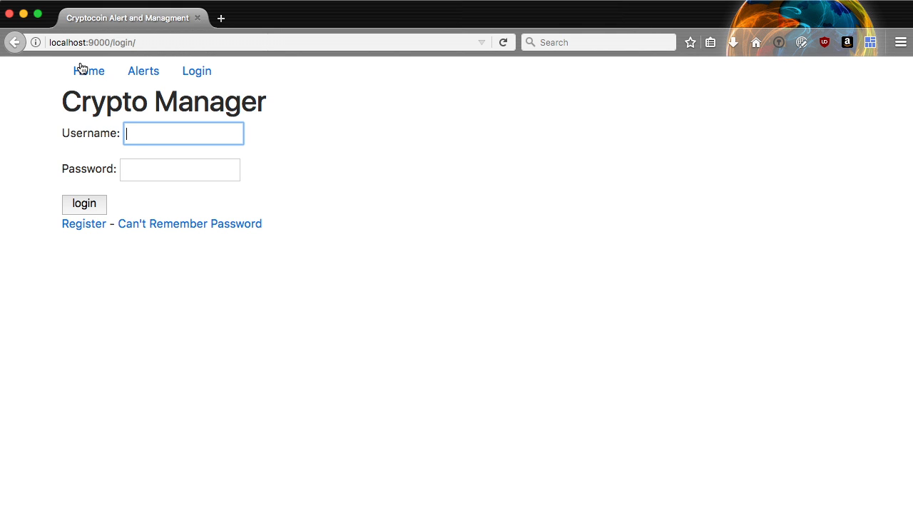
mouse_move(126, 133)
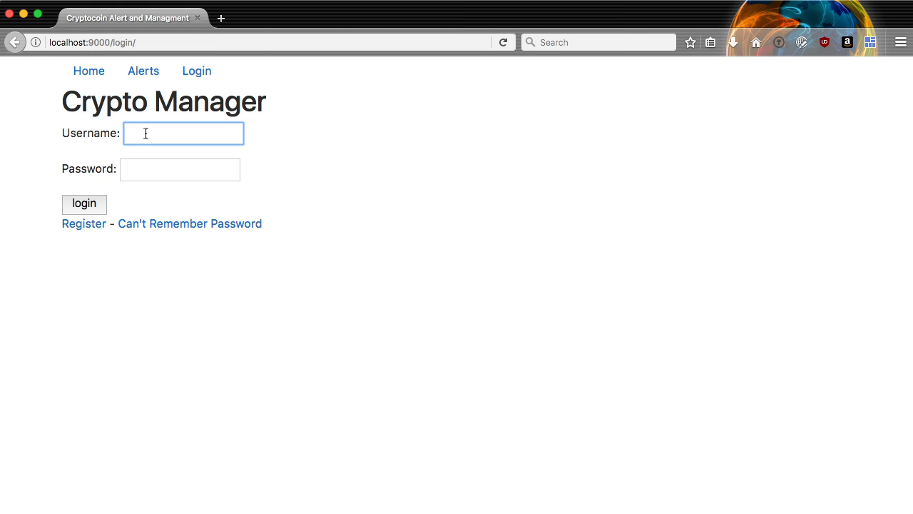
type("buddy")
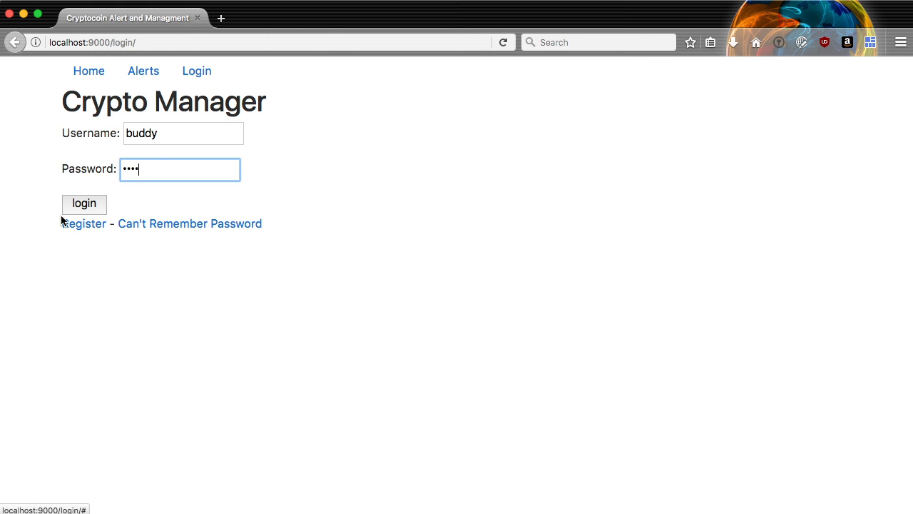
left_click(83, 202)
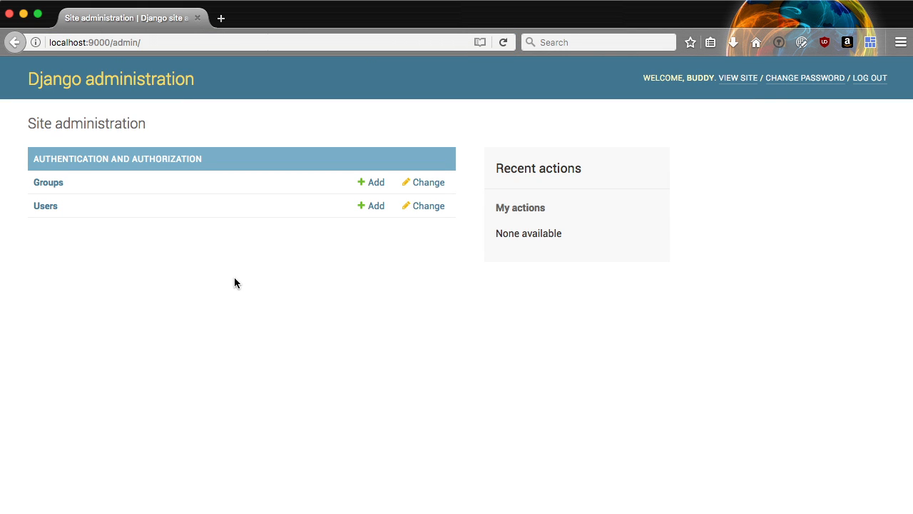
mouse_move(871, 77)
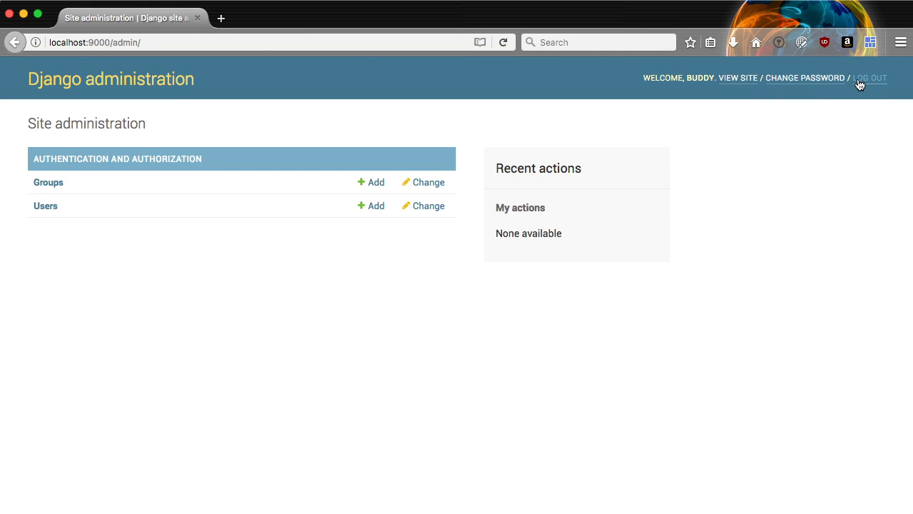
mouse_move(870, 77)
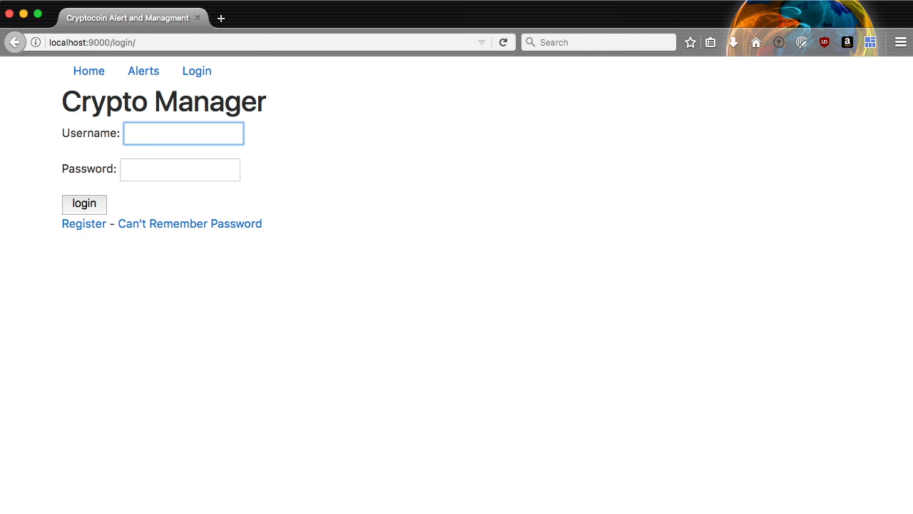
Step: Focus the empty Username field on the Crypto Manager login page after logging out
left_click(183, 134)
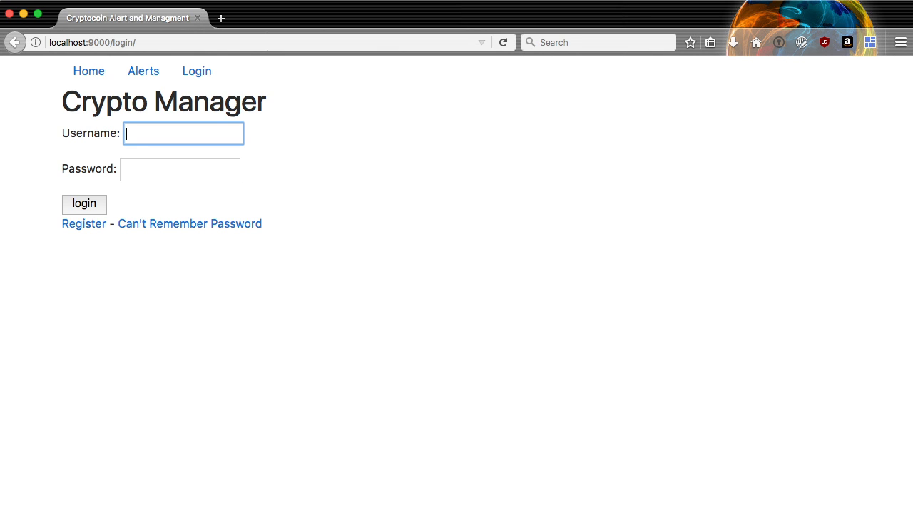